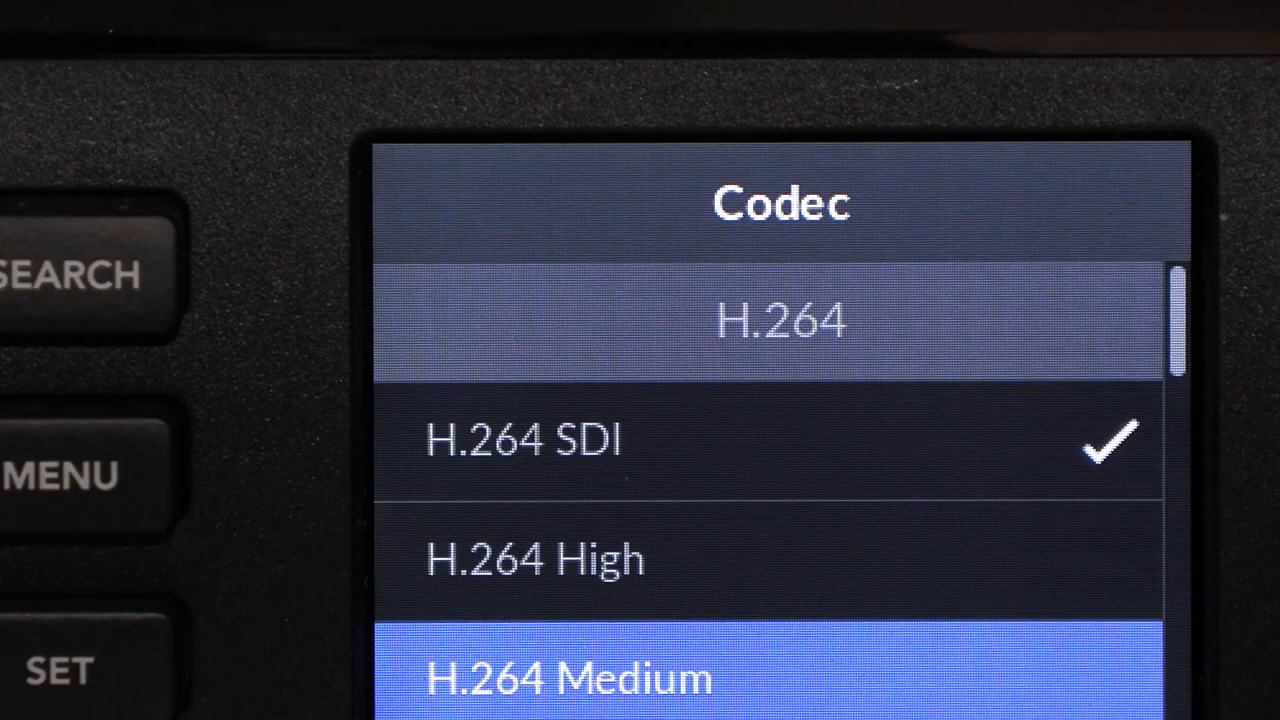
scroll("down", 3)
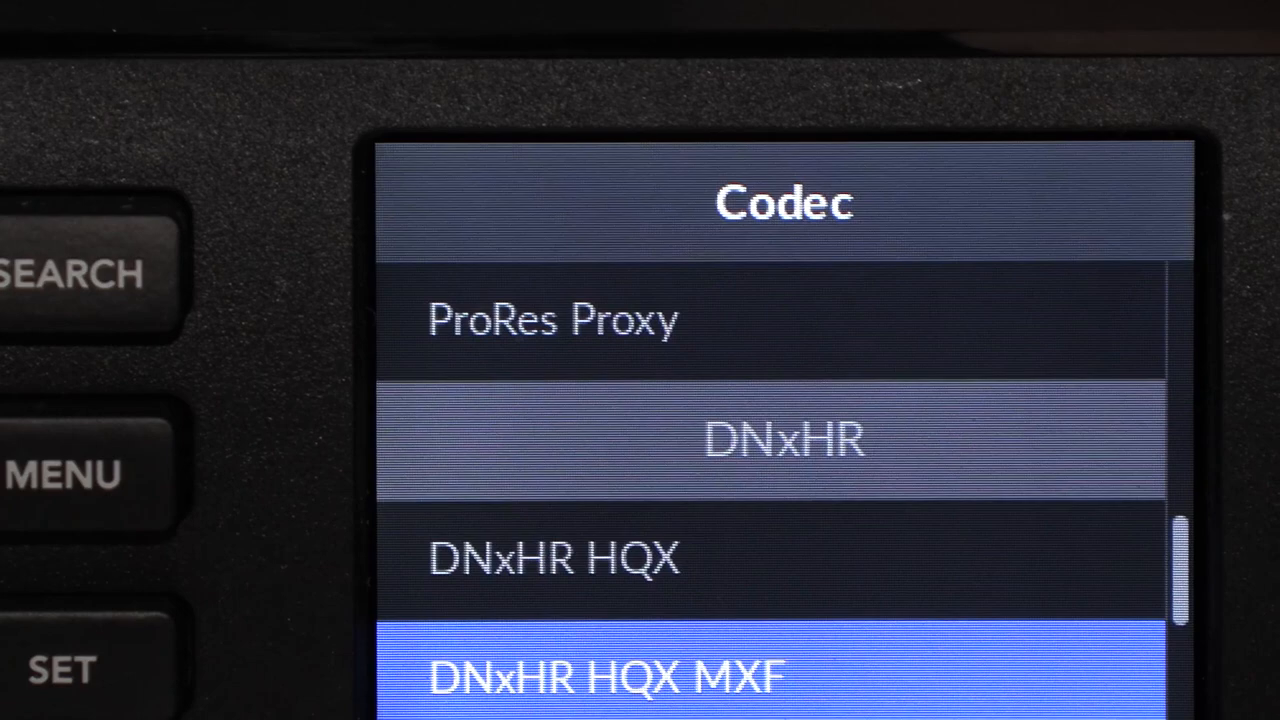